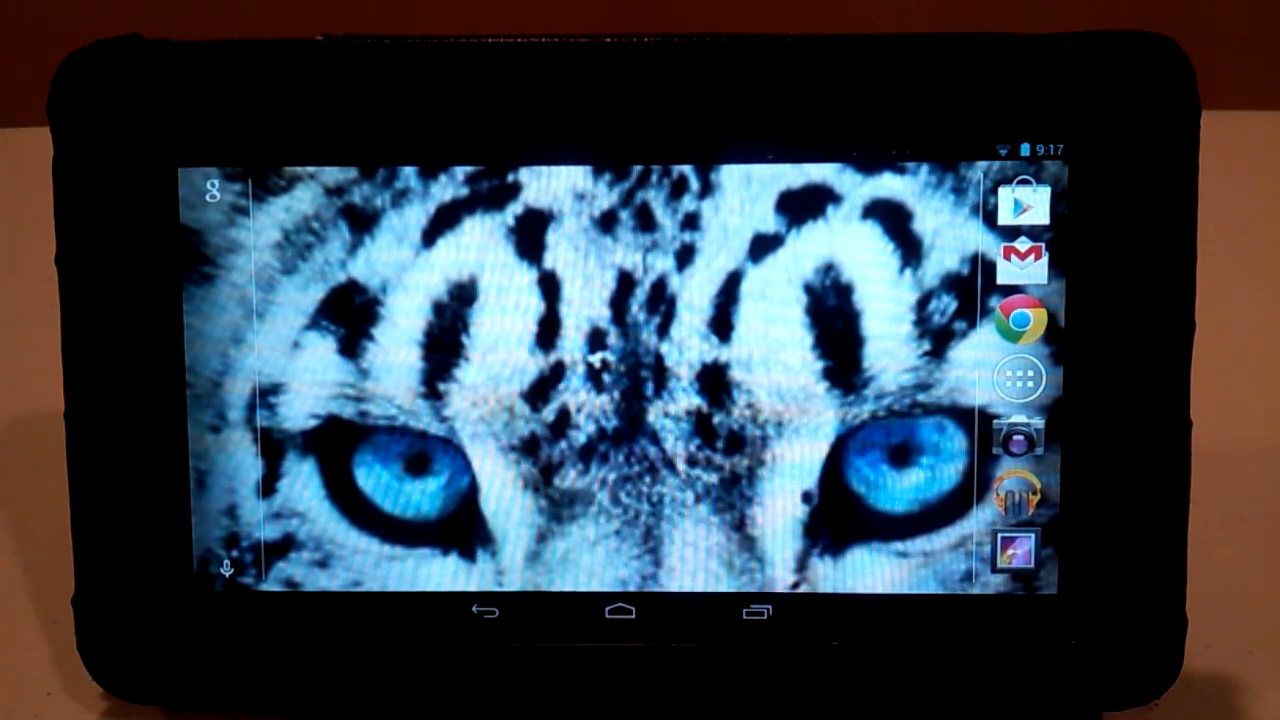
Launch the Nova Launcher app from the stock tablet home screen
{"action": "left_click", "coordinate": [1022, 202]}
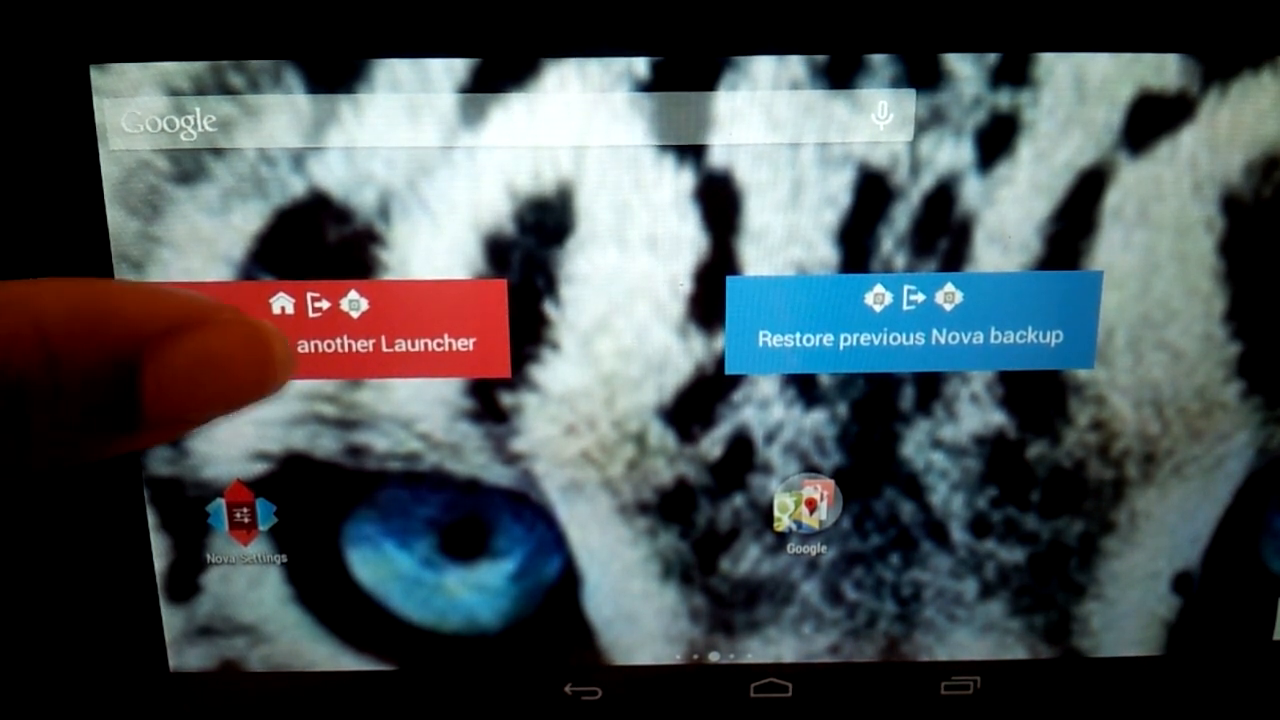
Import the 28 desktop items from the previous stock launcher into Nova
{"action": "left_click", "coordinate": [350, 335]}
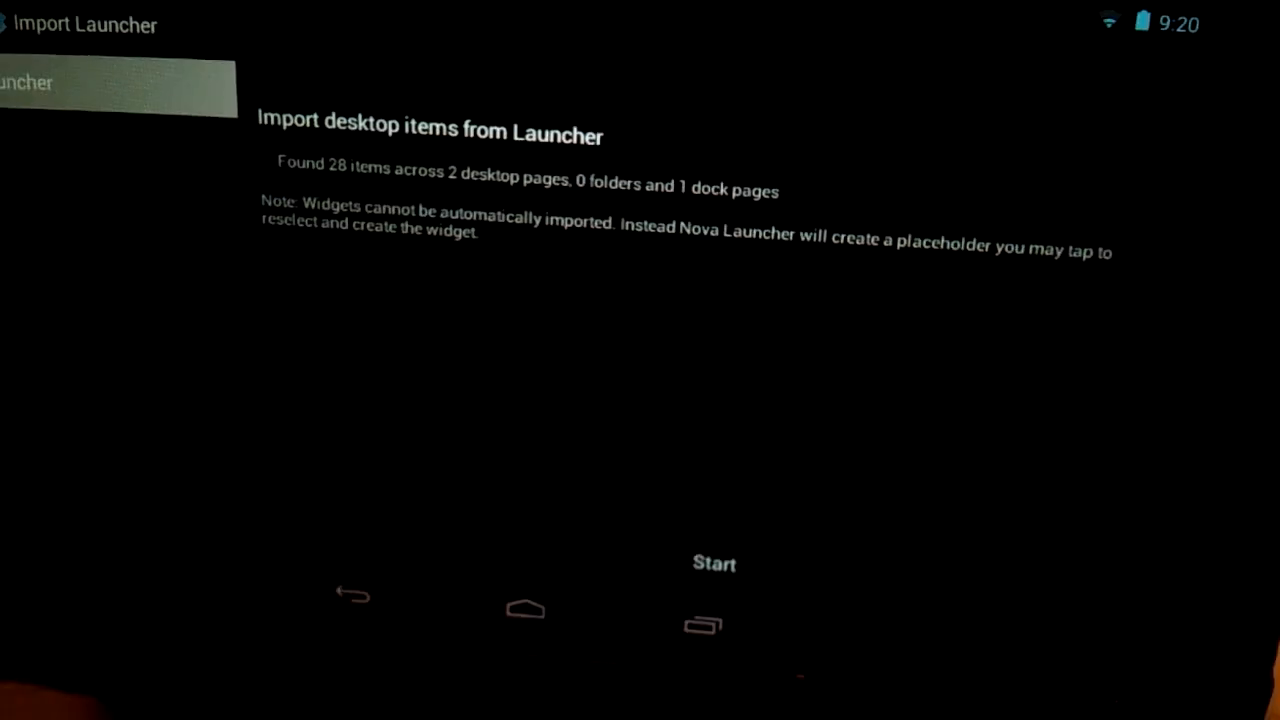
{"action": "left_click", "coordinate": [714, 562]}
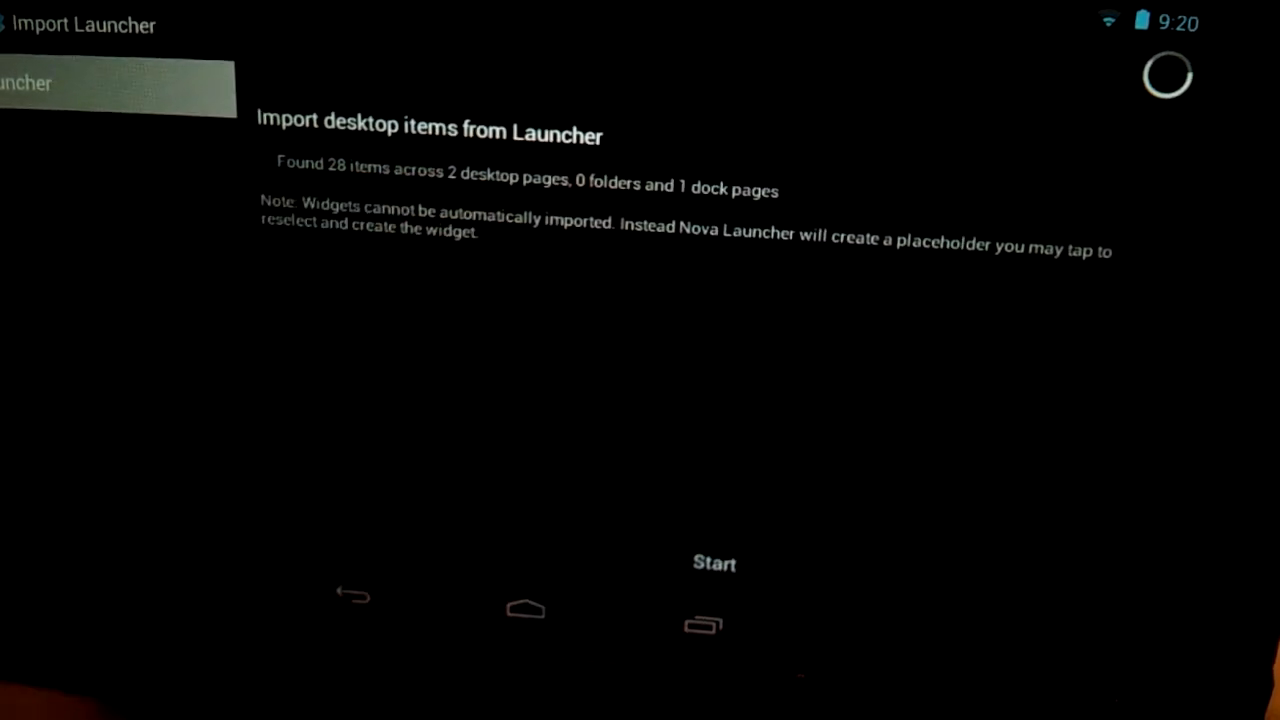
{"action": "left_click", "coordinate": [714, 562]}
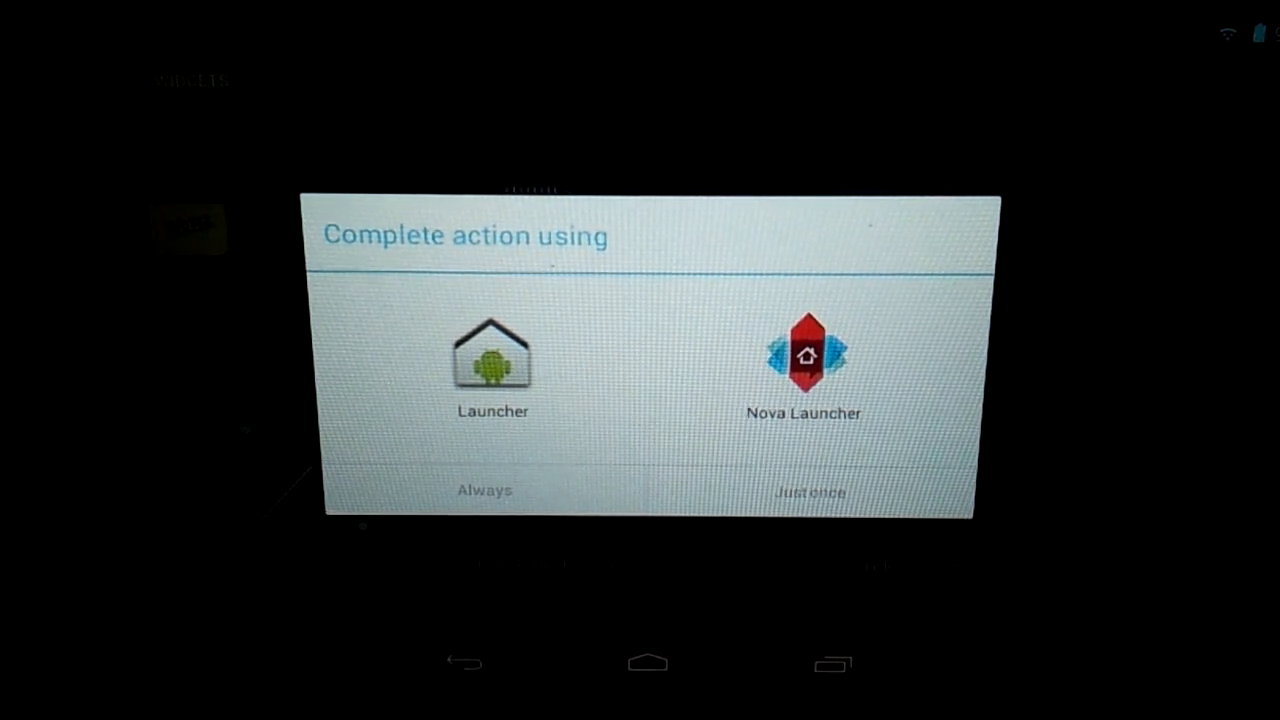
Choose Nova Launcher as the home app, always
{"action": "left_click", "coordinate": [803, 373]}
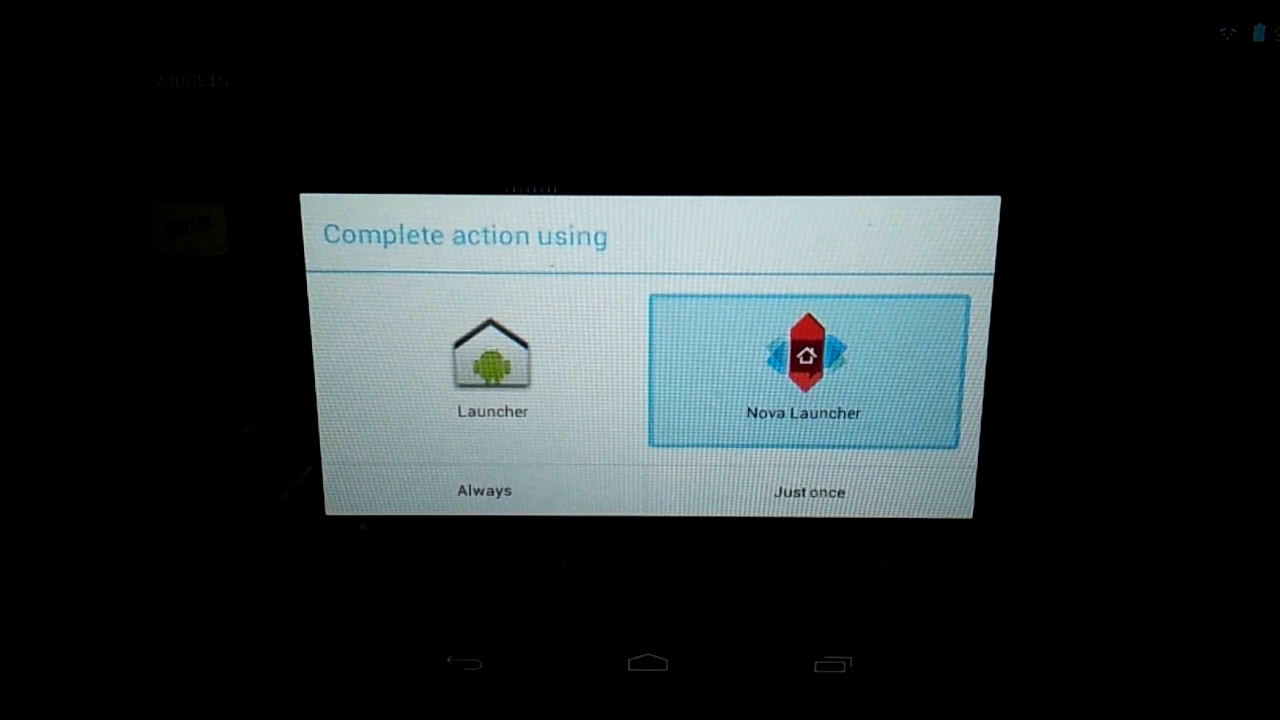
{"action": "left_click", "coordinate": [808, 490]}
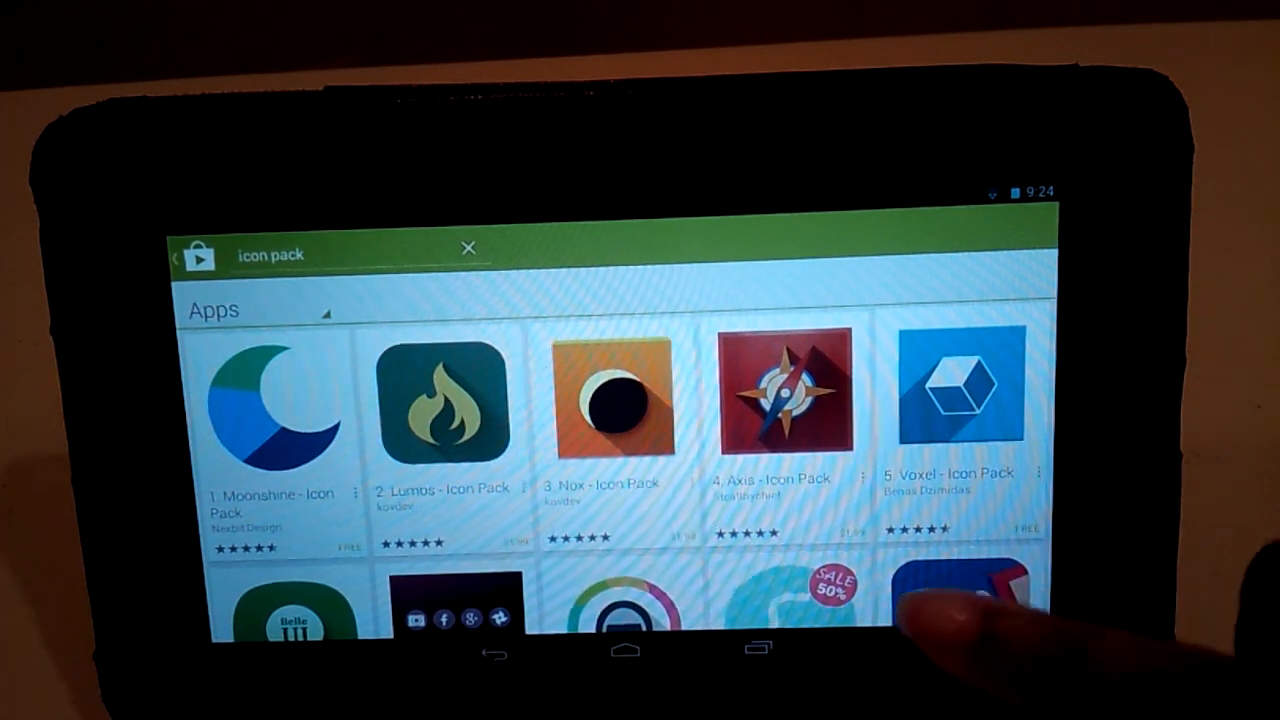
Scroll through the 'icon pack' Play Store results such as Moonshine, Lumos and Nox
{"action": "scroll", "scroll_direction": "down", "scroll_amount": 3}
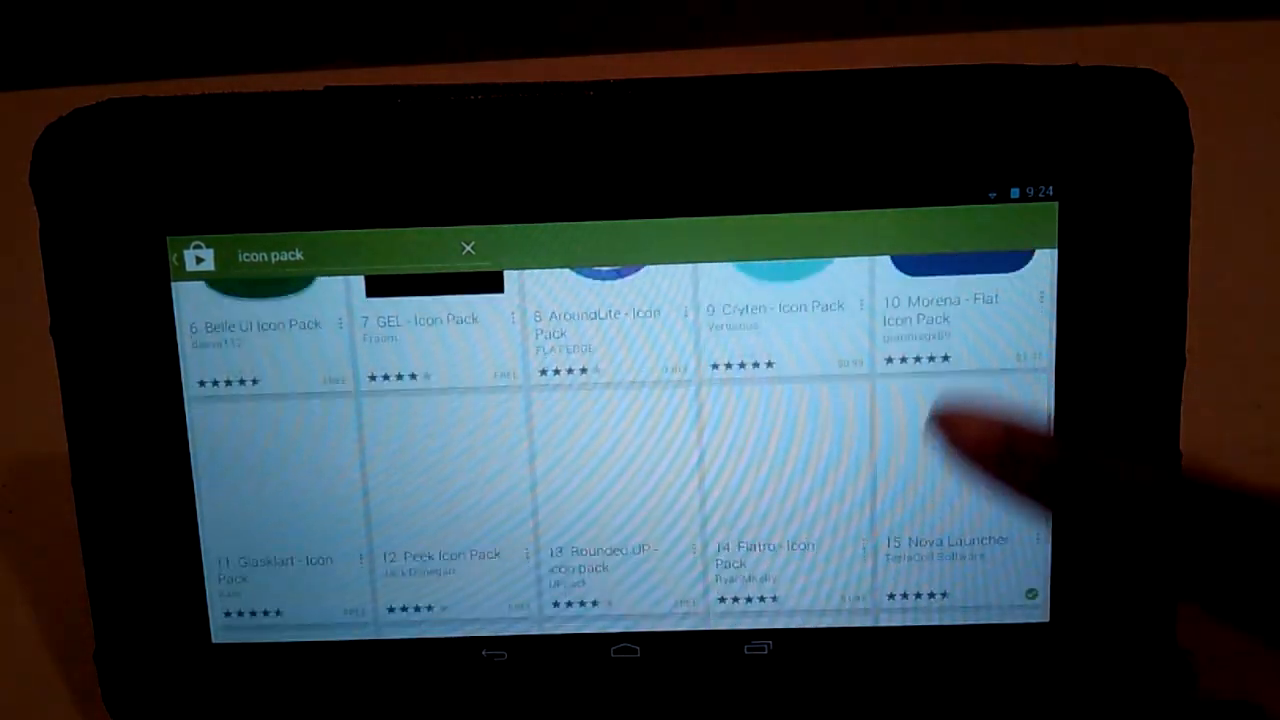
{"action": "scroll", "scroll_direction": "down", "scroll_amount": 3}
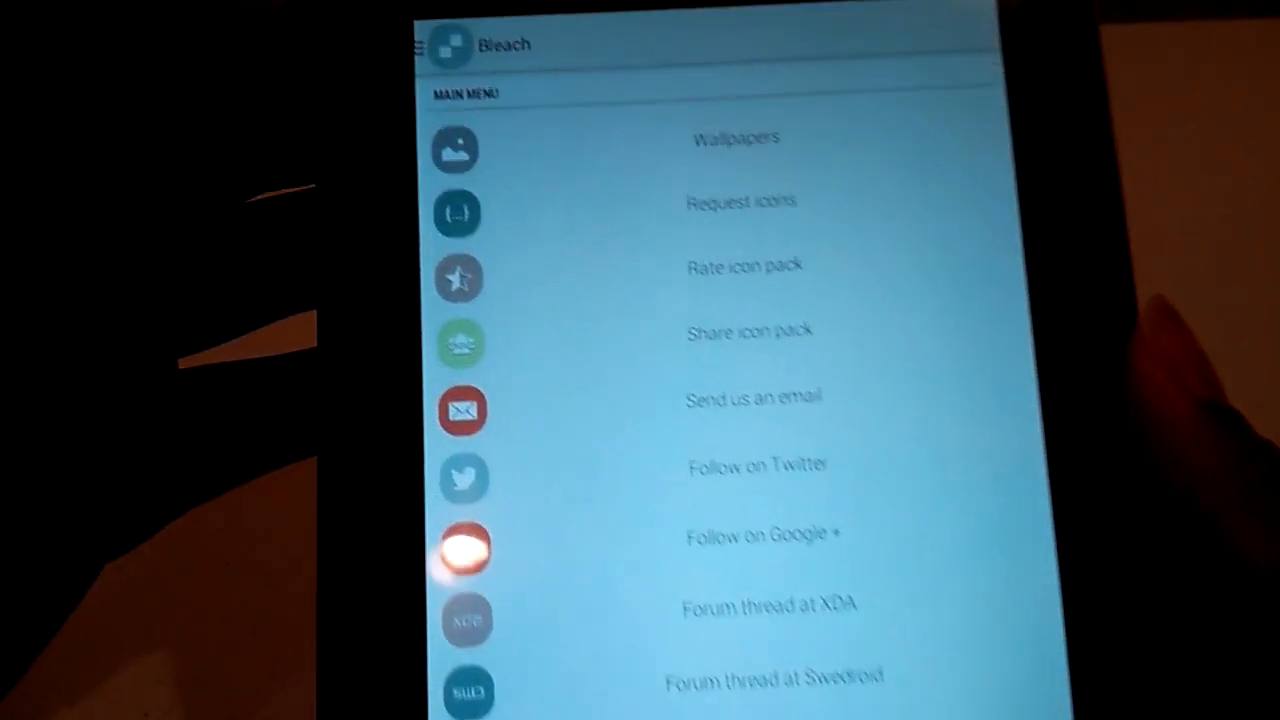
Open Bleach's Apply section from the sections menu to list supported launchers
{"action": "left_click", "coordinate": [410, 47]}
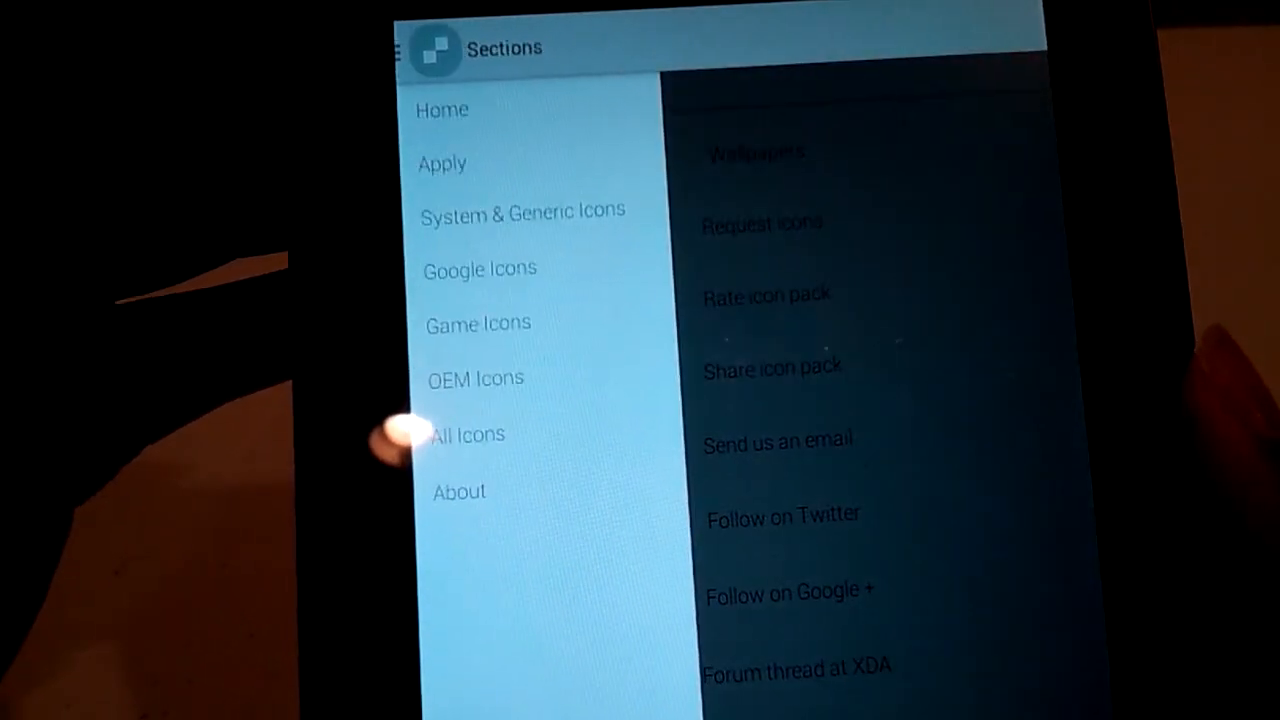
{"action": "left_click", "coordinate": [441, 163]}
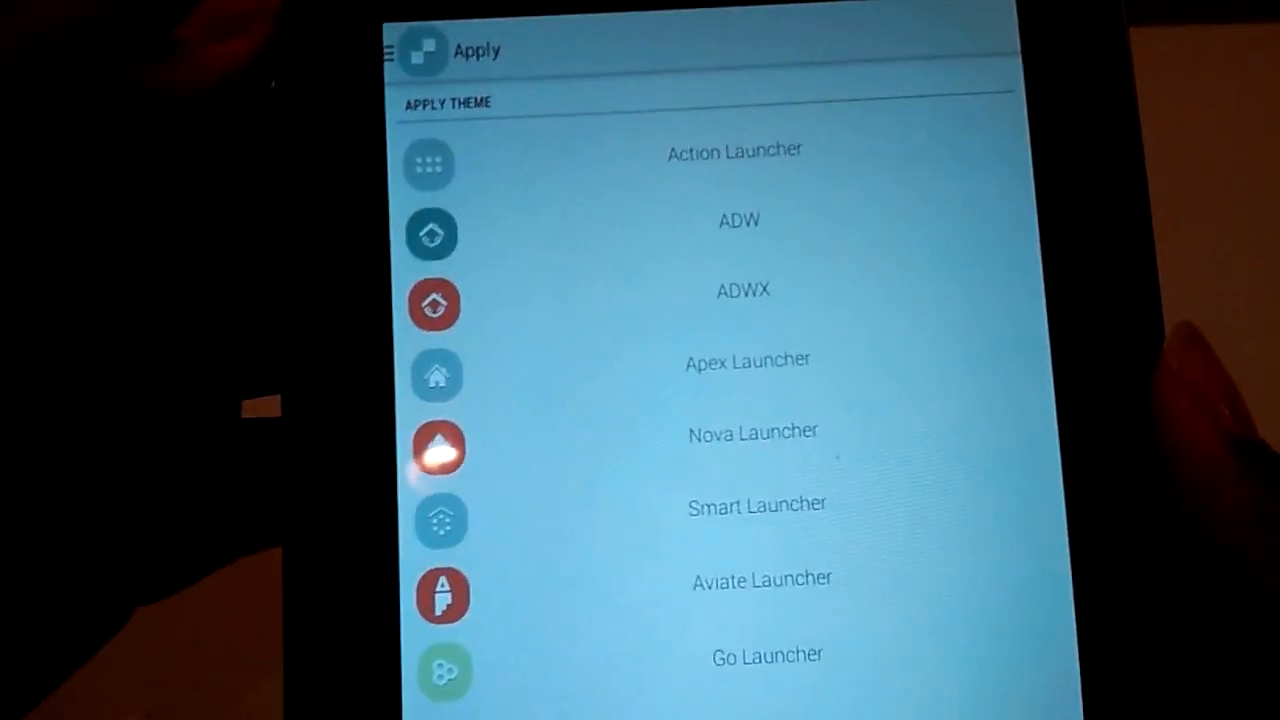